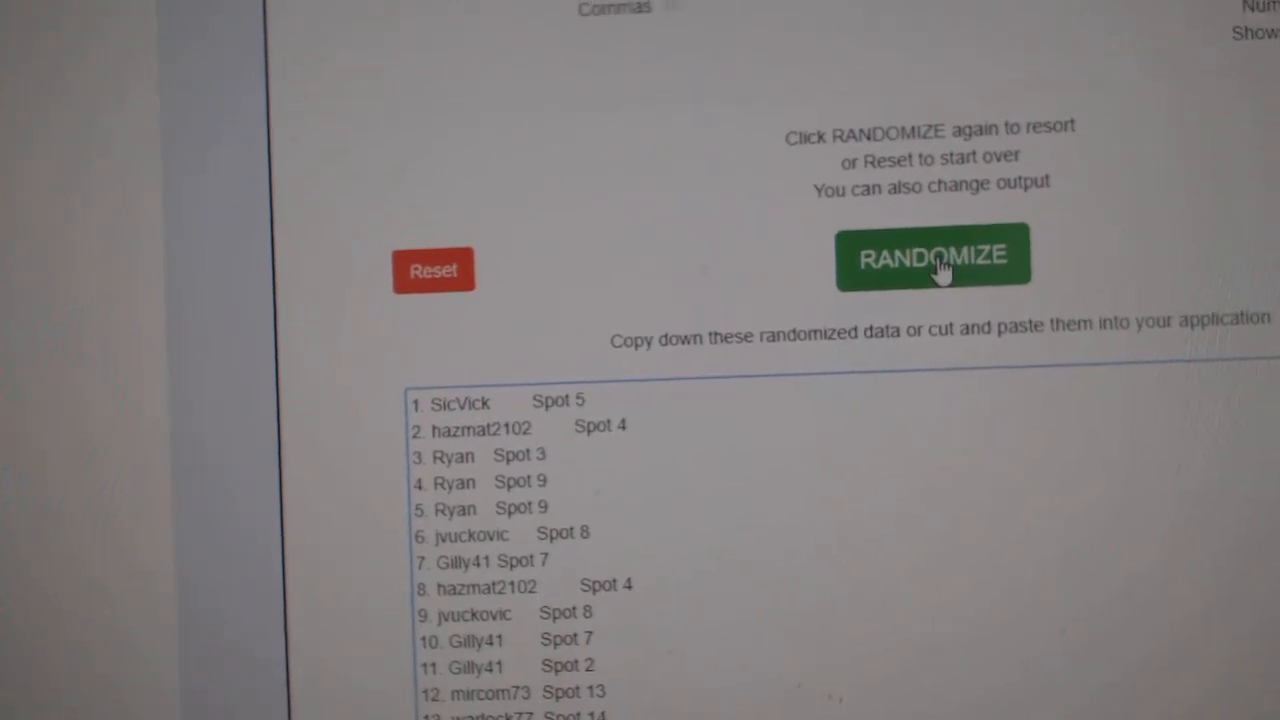
# Reshuffle the names list twice with RANDOMIZE for new random spot orders
pyautogui.click(932, 256)
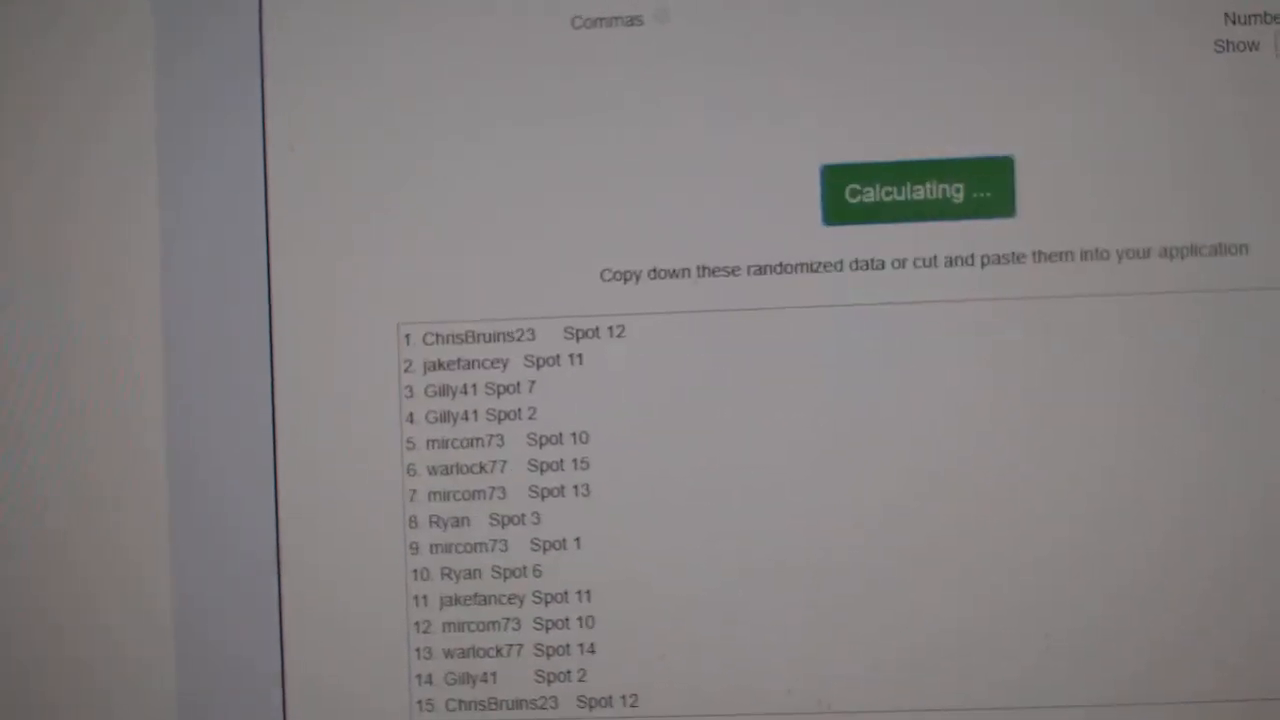
pyautogui.click(916, 190)
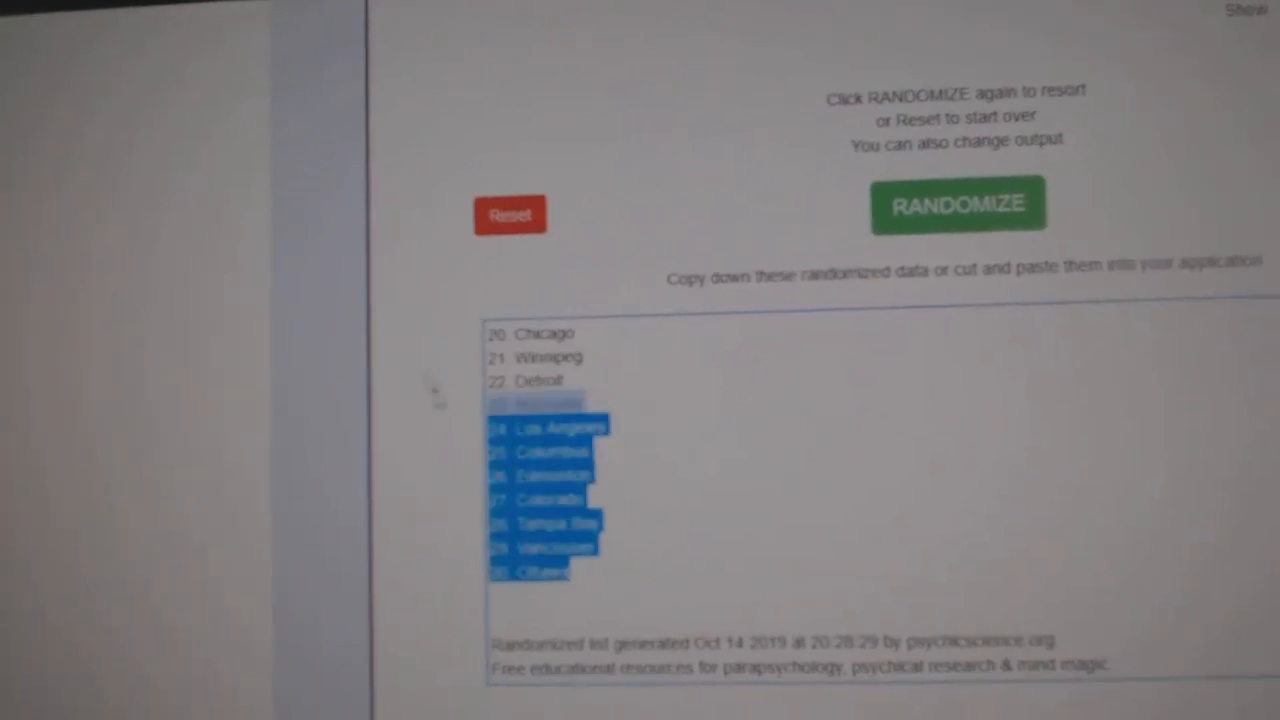
# Bring up the context menu over the randomized city/team output
pyautogui.rightClick(544, 490)
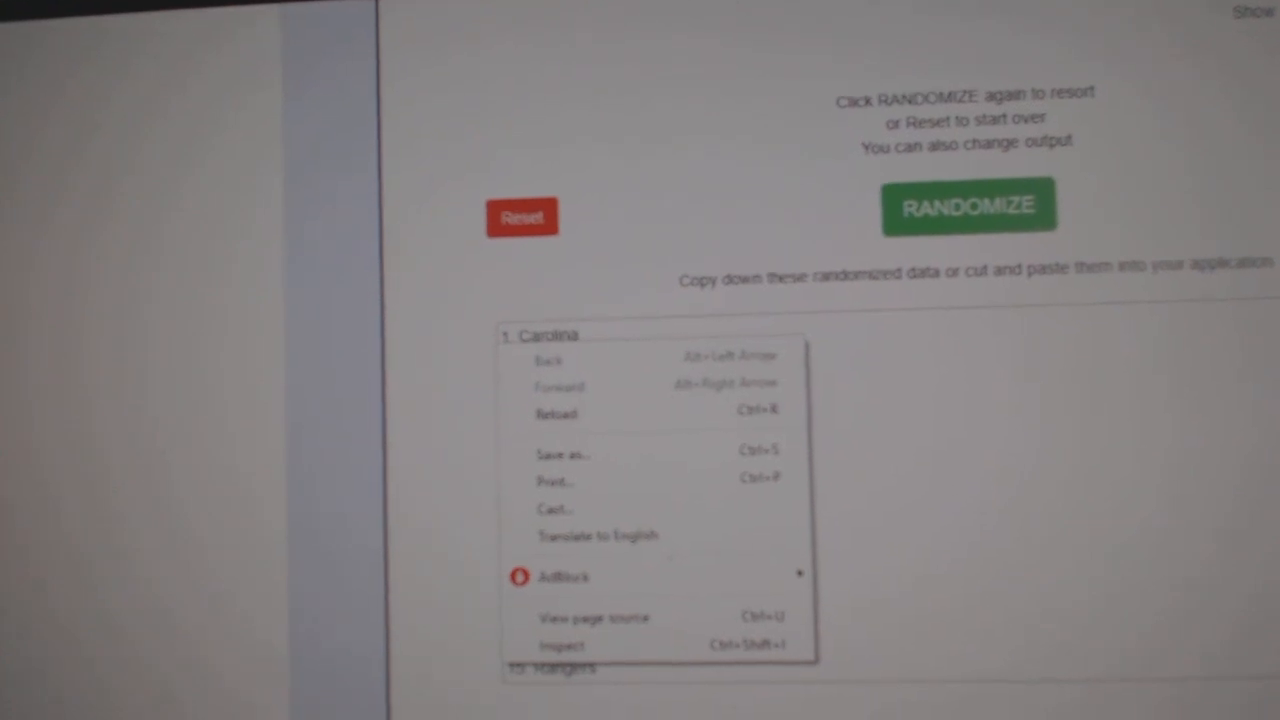